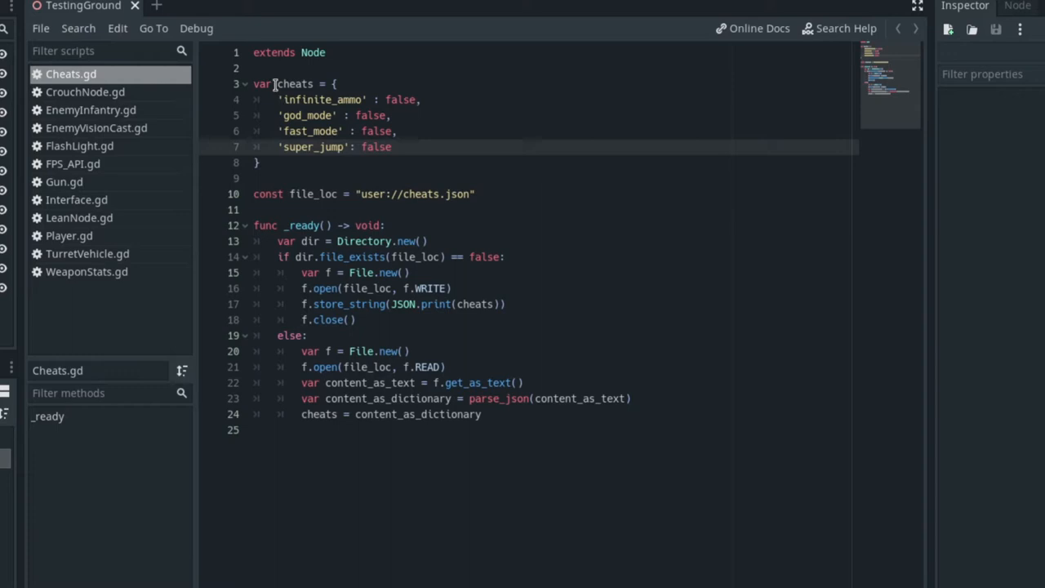
- Review the cheats dictionary, its god_mode false value and the user:// save location
double_click(293, 99)
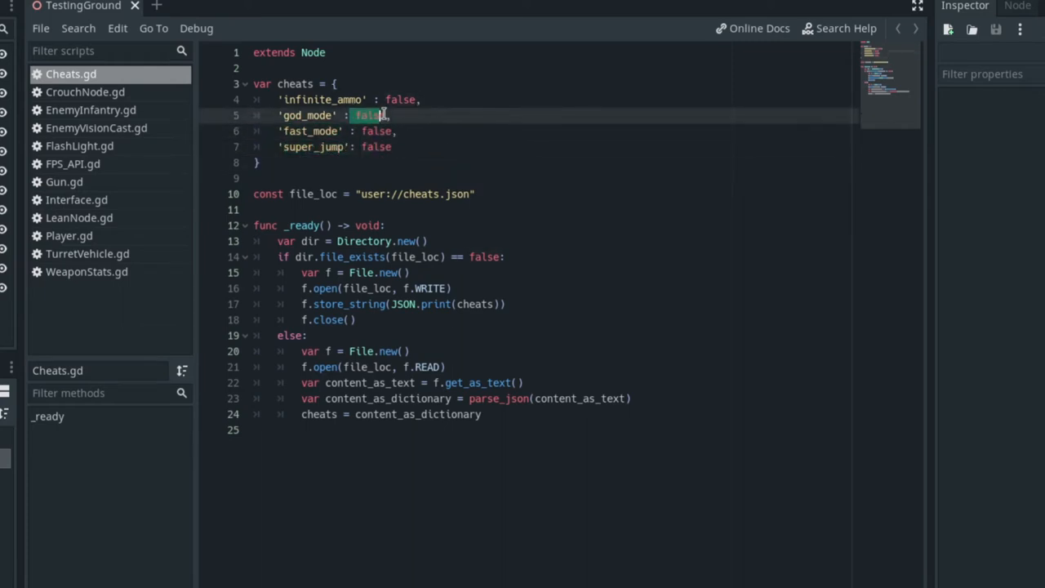
left_click(369, 114)
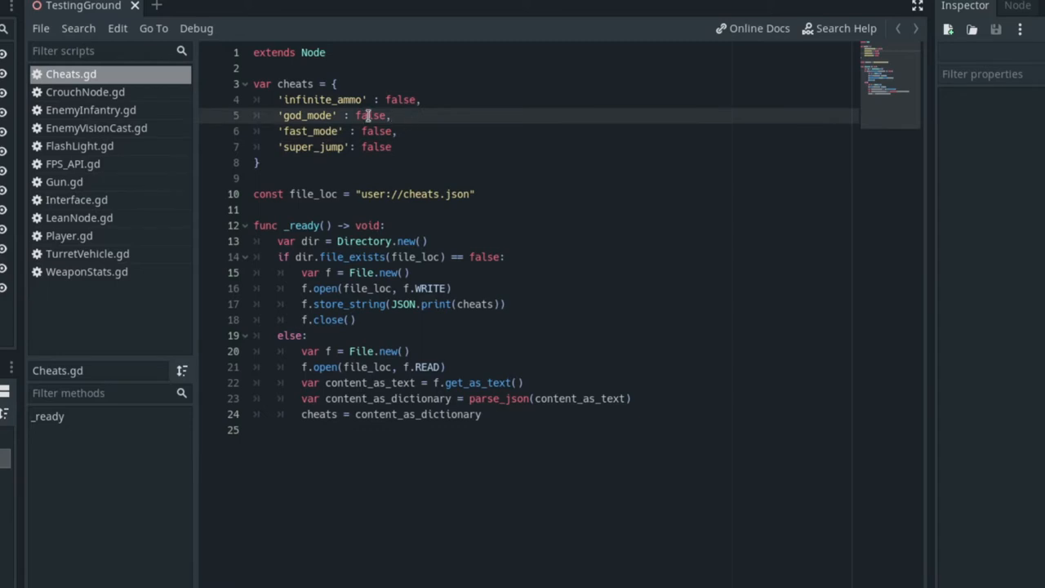
double_click(369, 115)
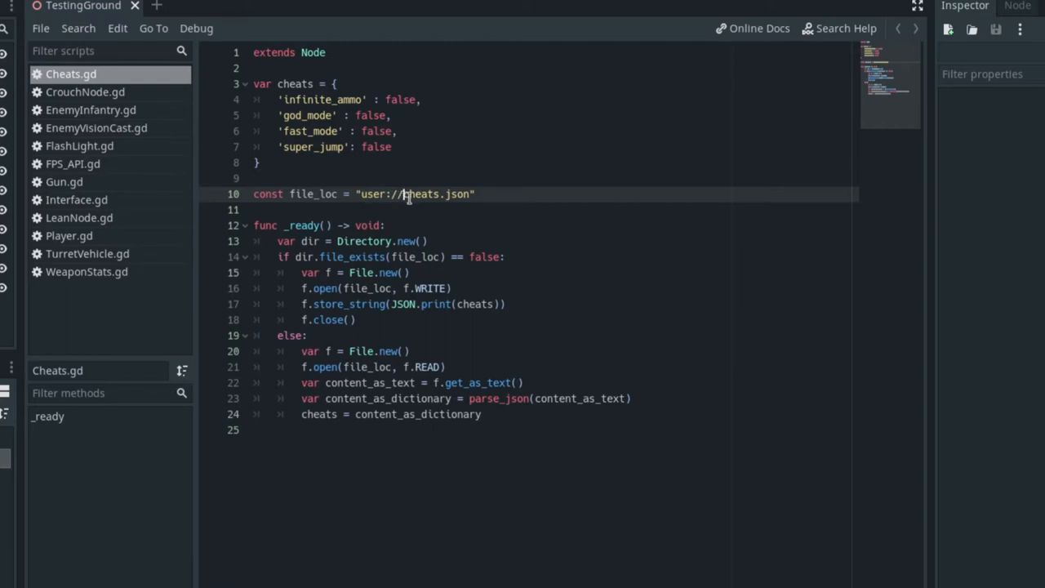
double_click(372, 192)
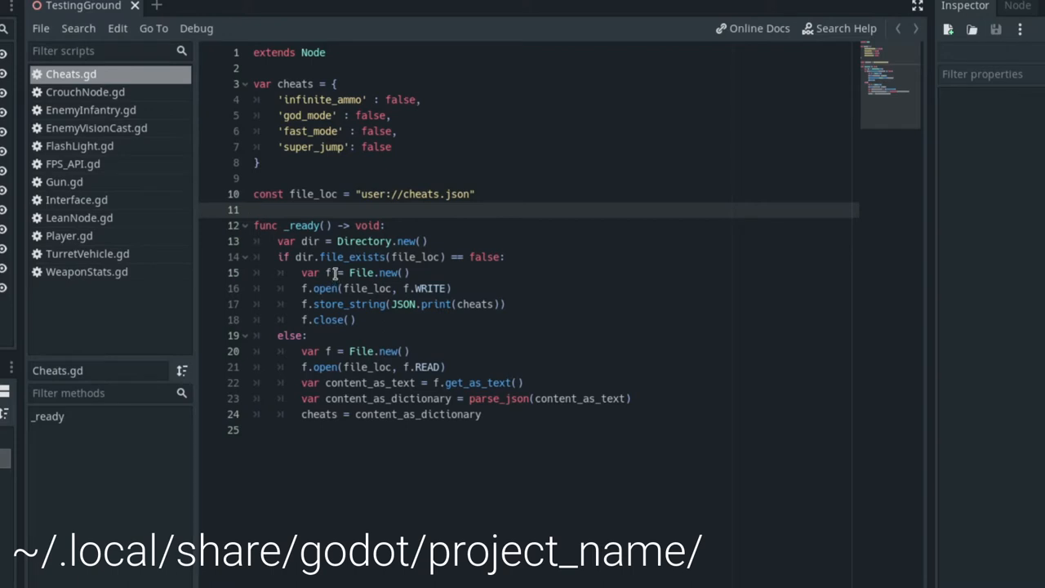
mouse_move(333, 271)
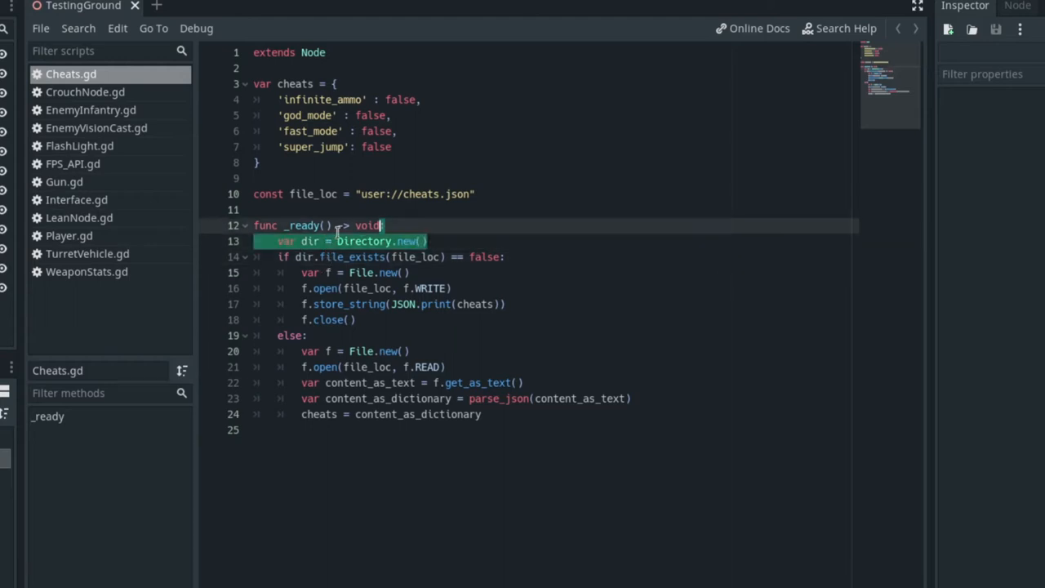
- Walk through the save and load branches, then add f.close() after loading the cheats
left_click(317, 241)
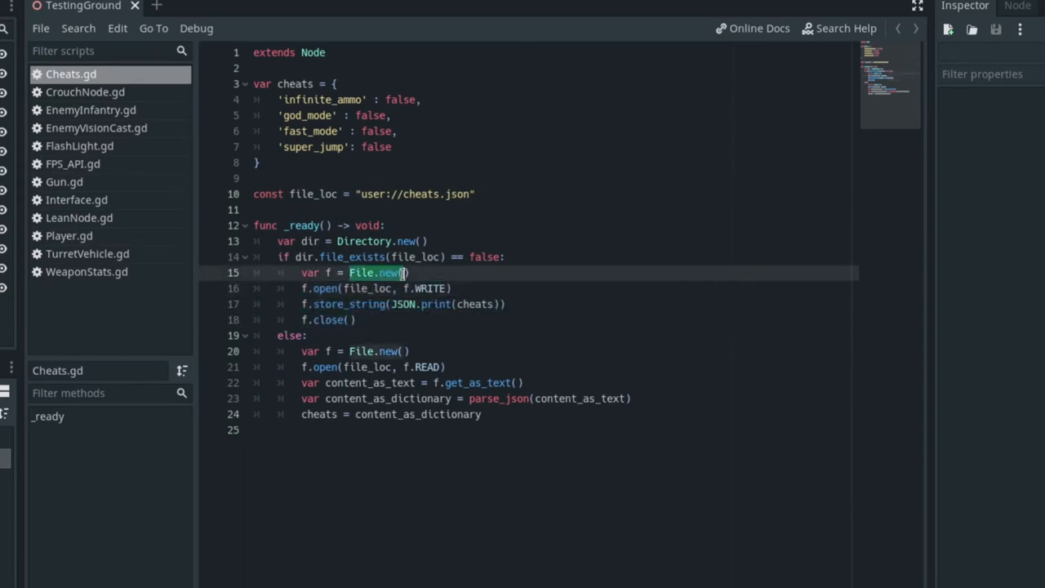
left_click(408, 287)
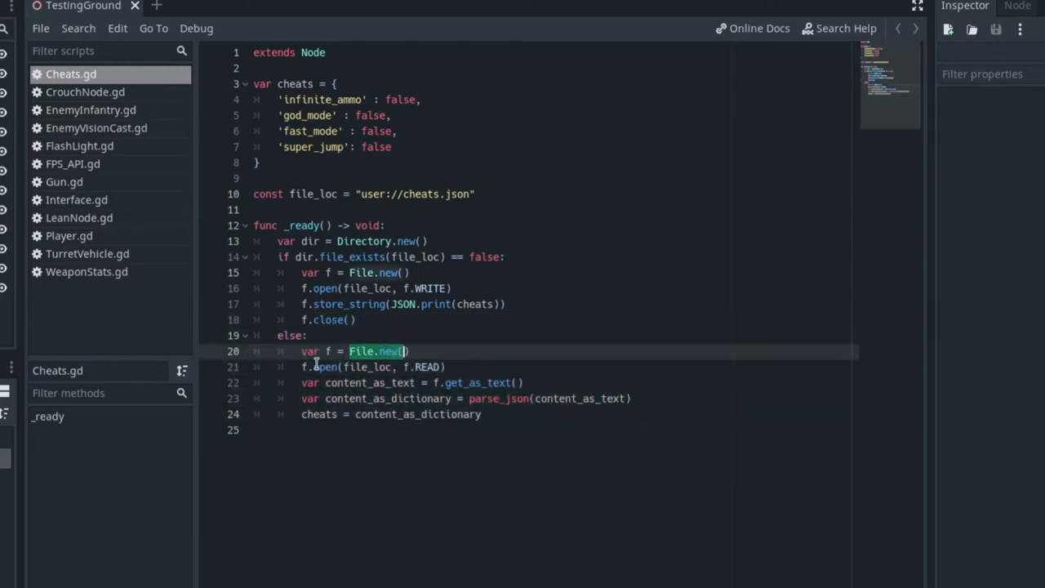
left_click(302, 382)
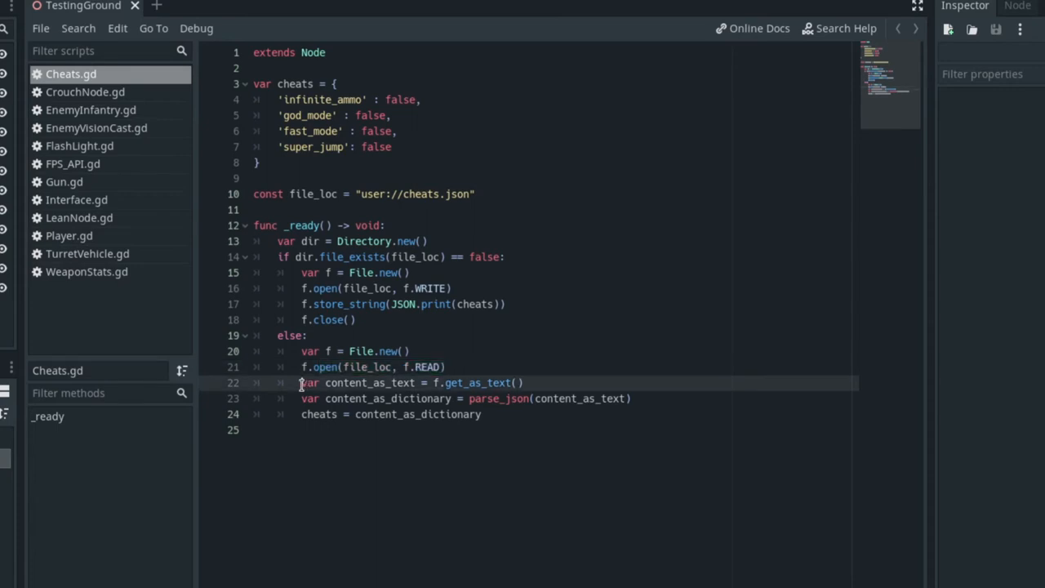
left_click_drag(301, 382, 415, 382)
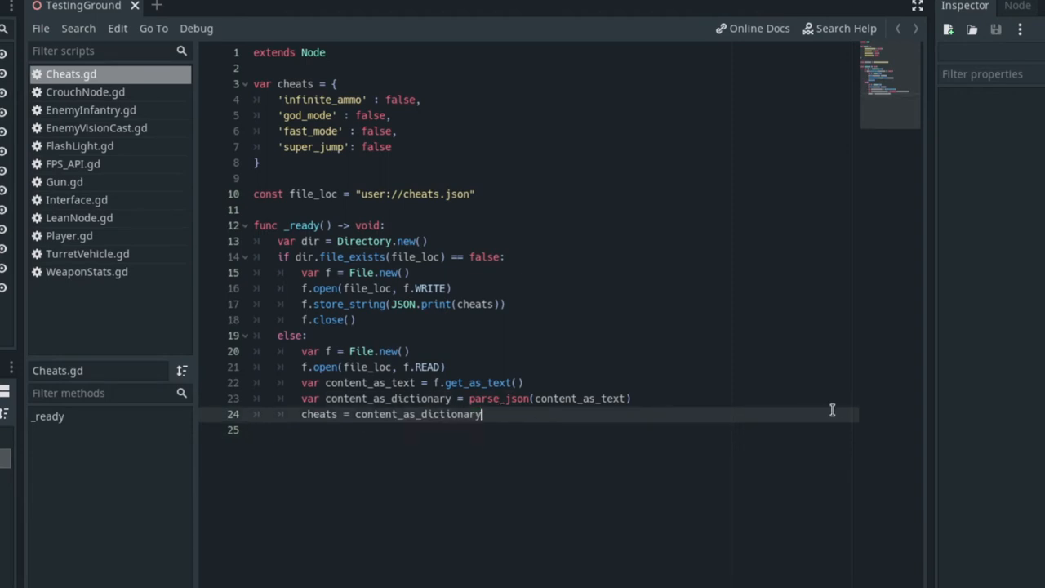
type("f.close")
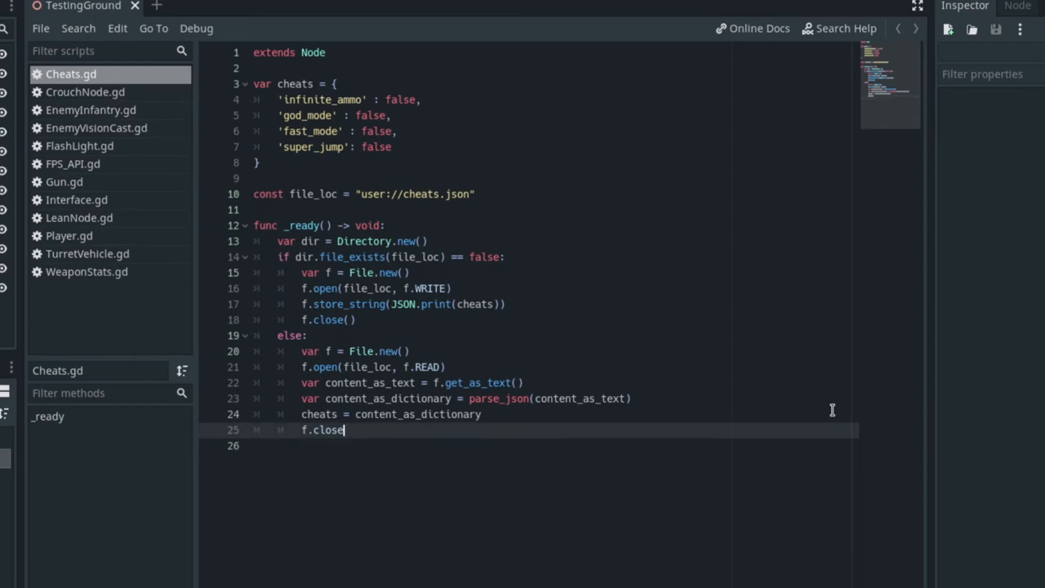
type("()")
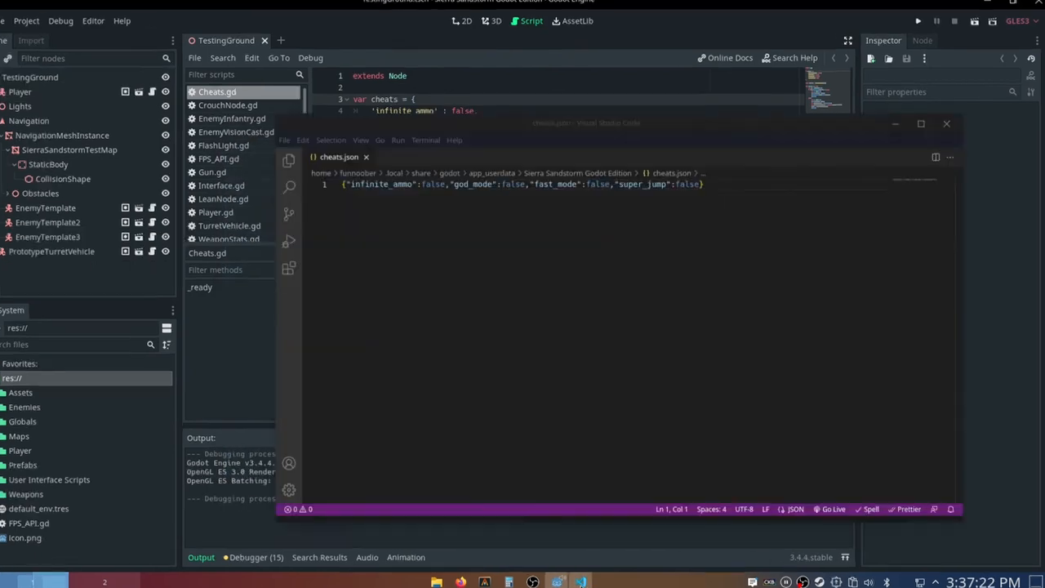
- Run the project to test the cheats loading, then stop the game window
left_click(920, 124)
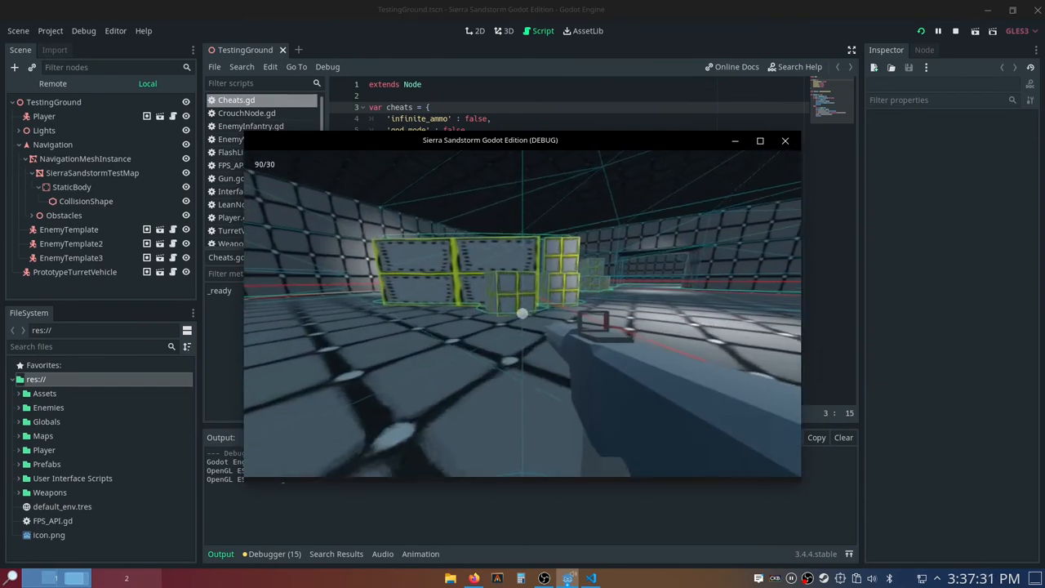
left_click(784, 140)
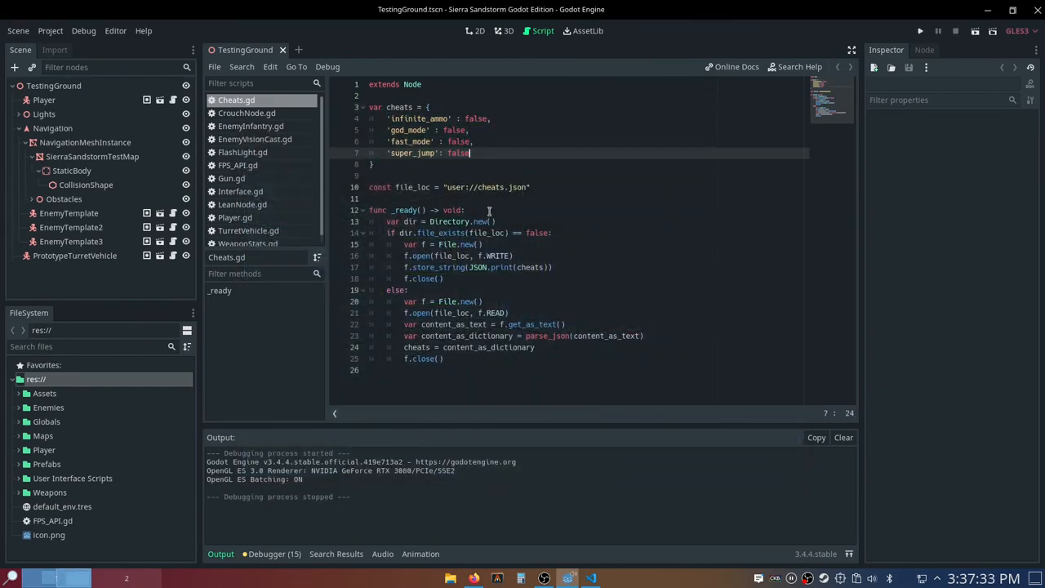